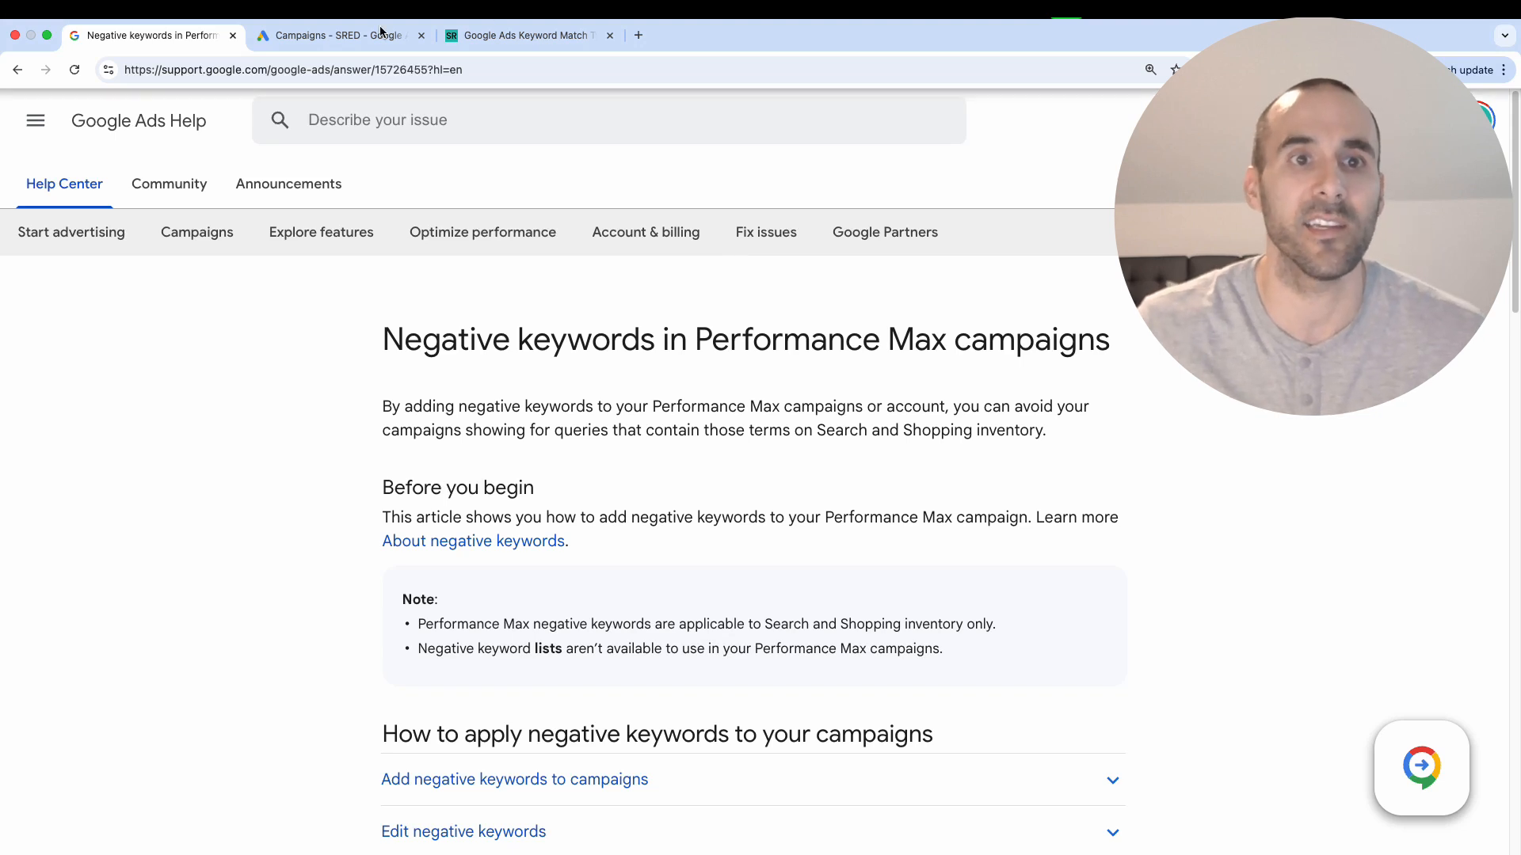
Return to Google Ads and view the Performance Max campaign's overview page.
click(336, 35)
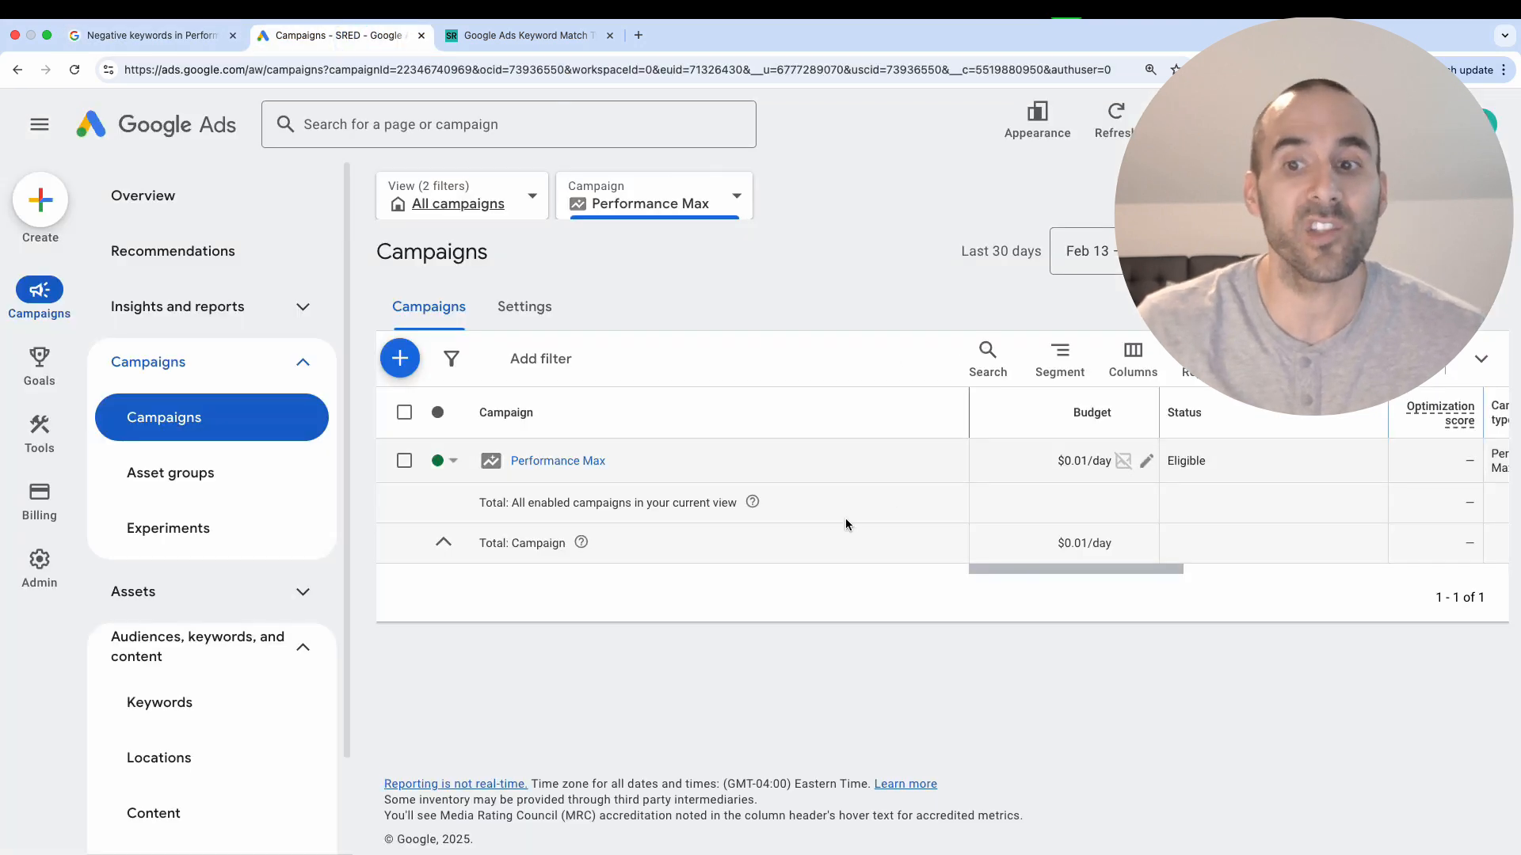
mouse_move(553, 473)
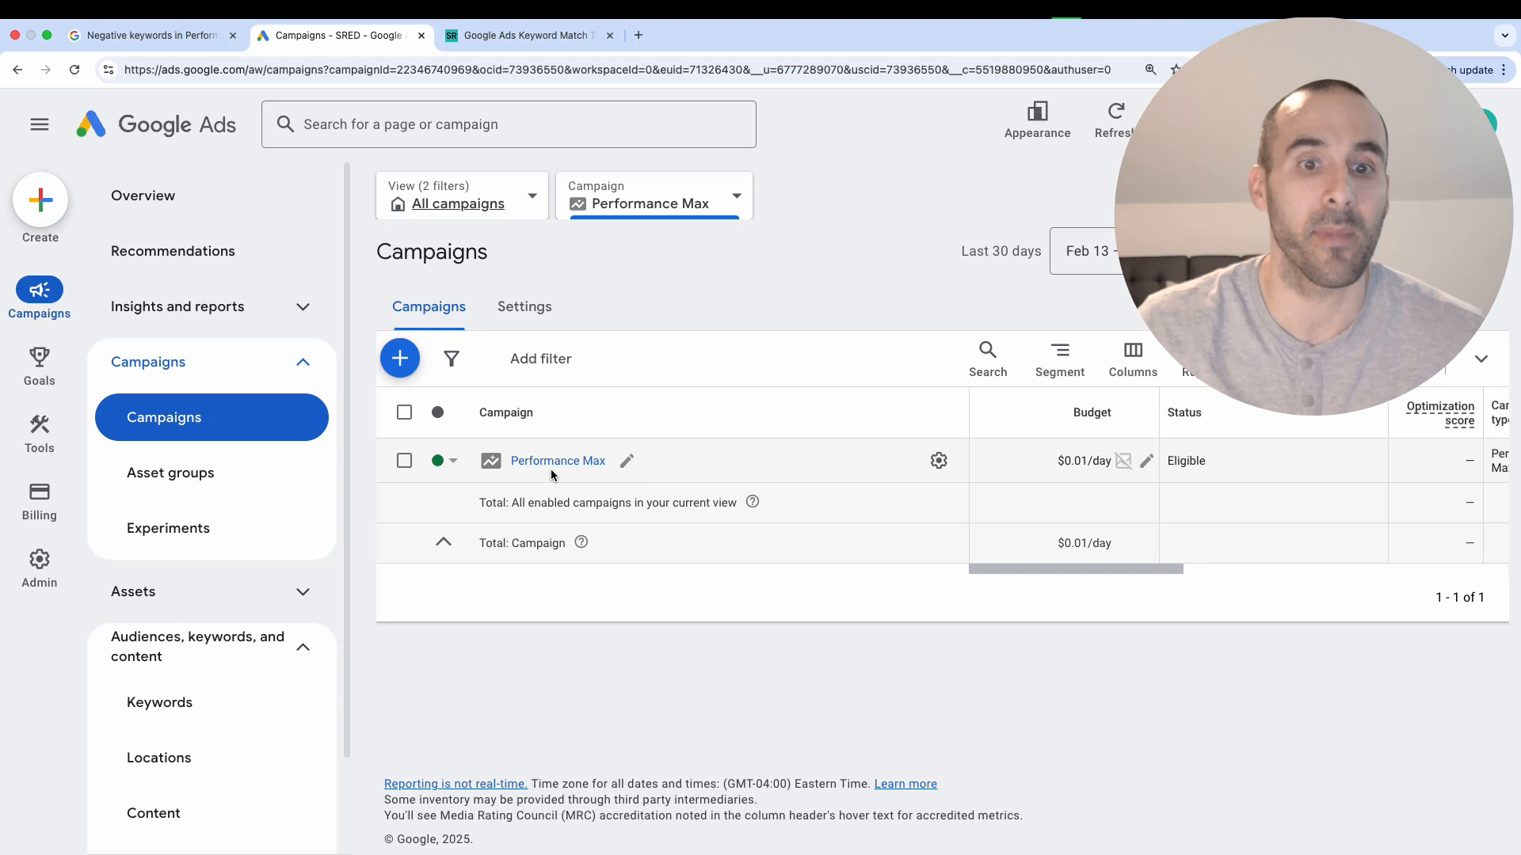
click(143, 195)
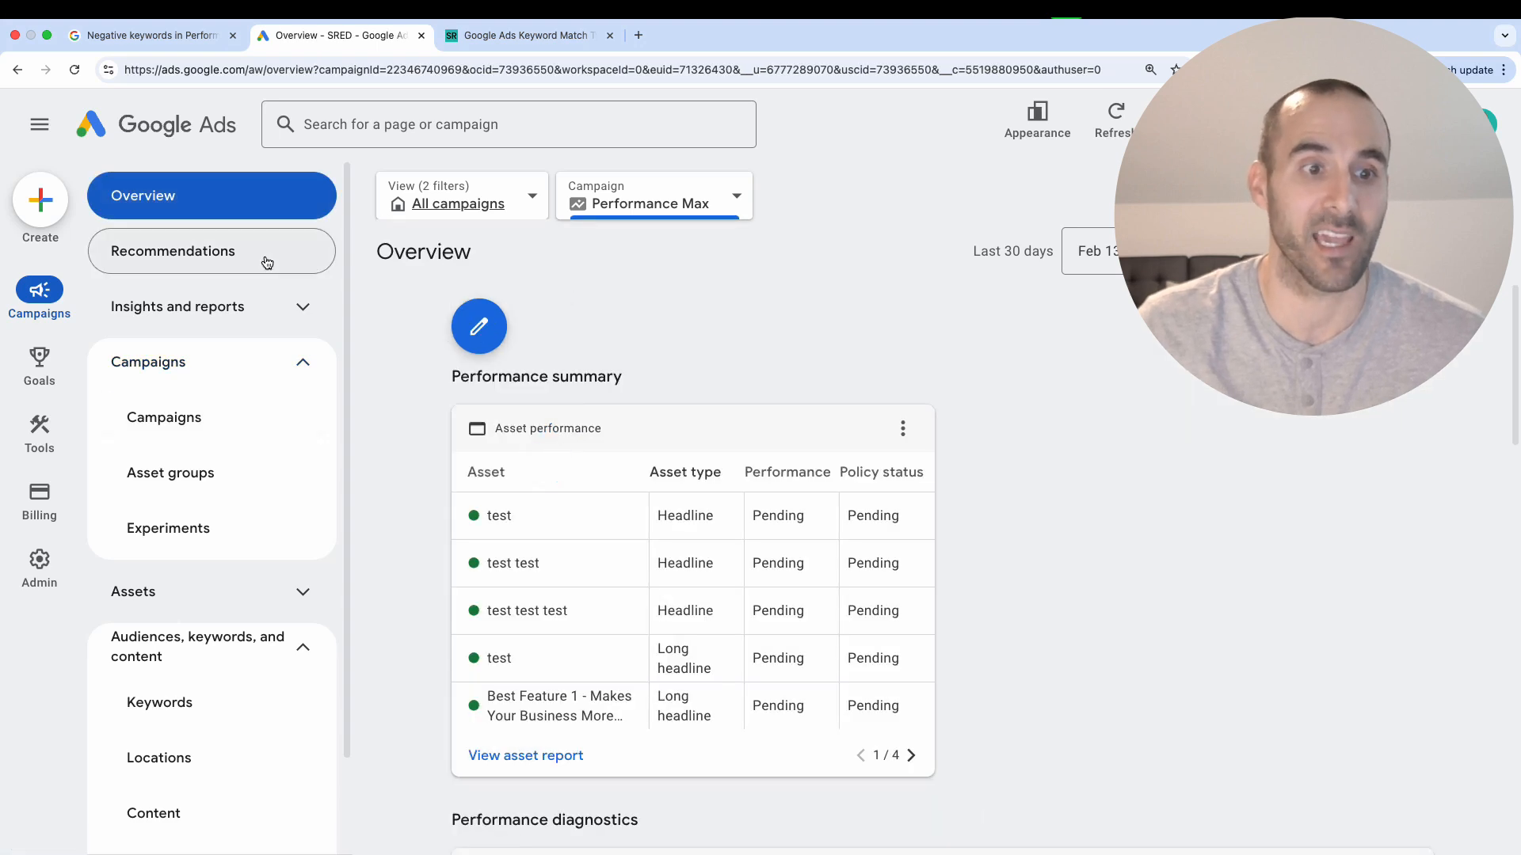
scroll(down, 3)
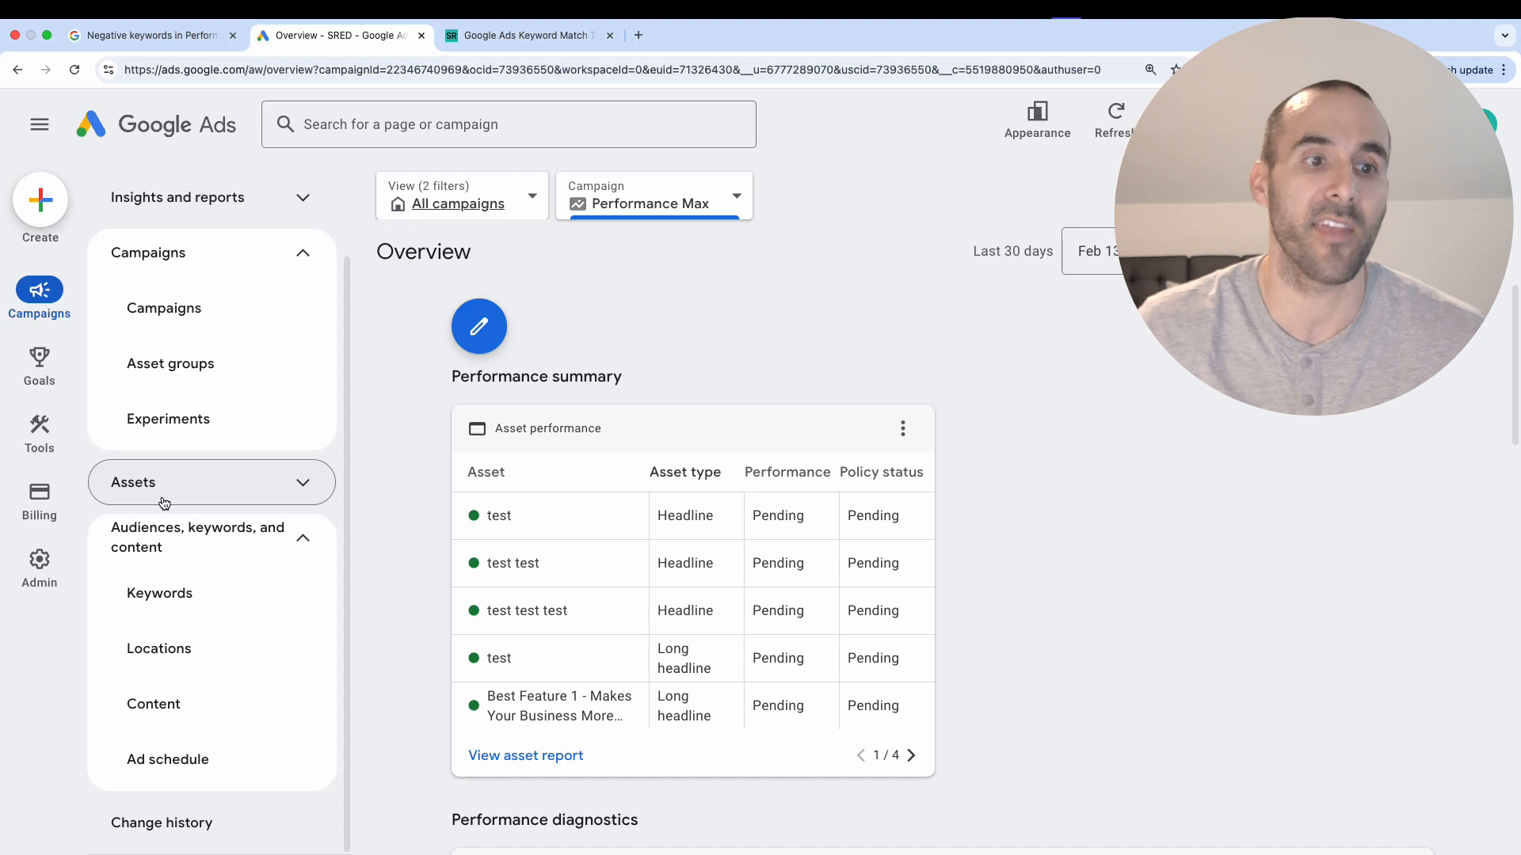
Go to the campaign's Keywords page and start the Add negative keywords form.
click(159, 592)
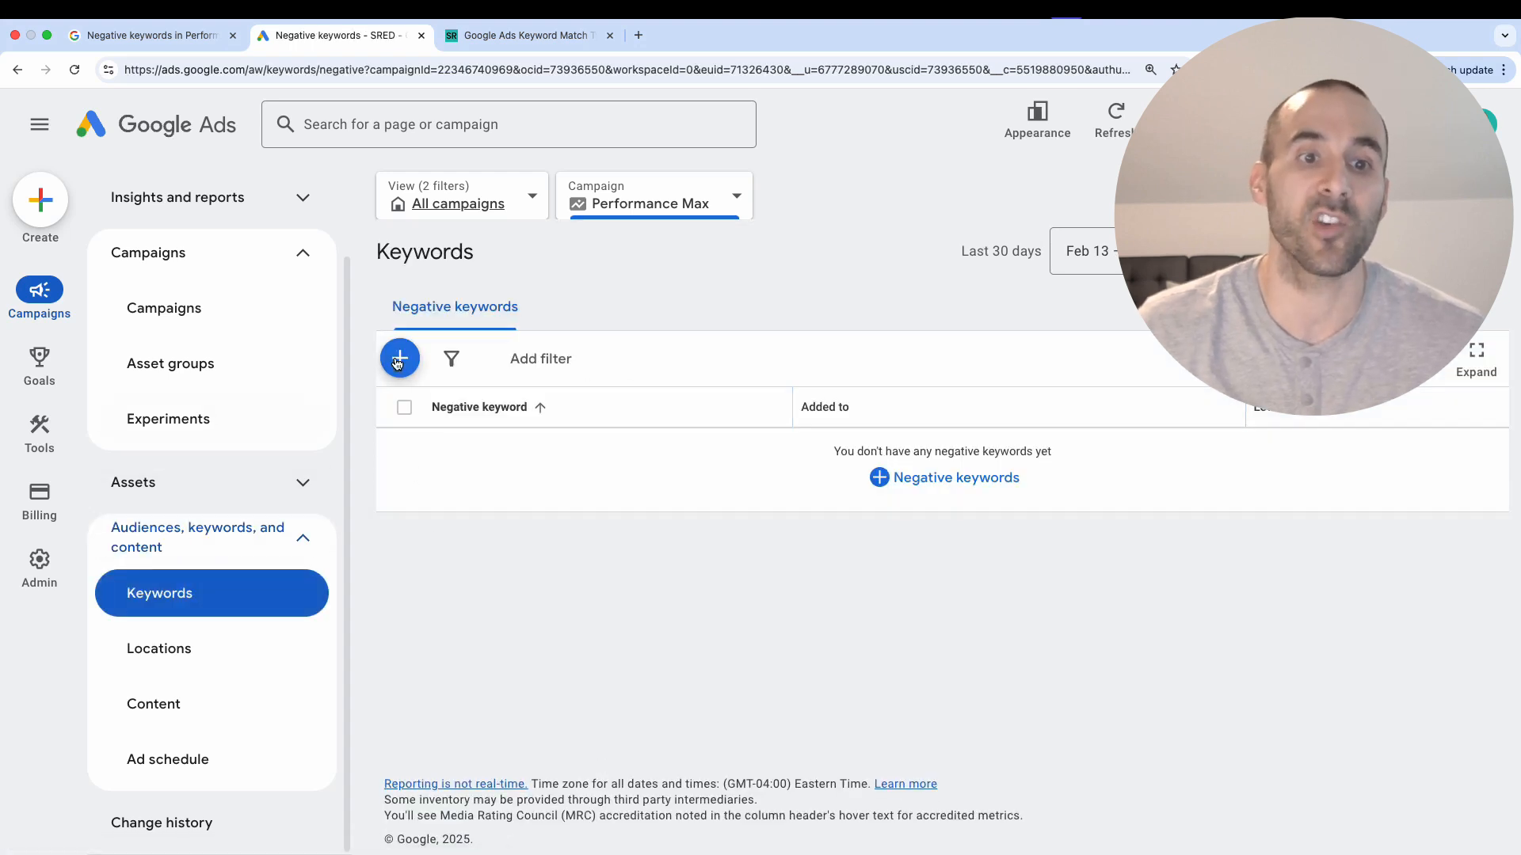
mouse_move(399, 358)
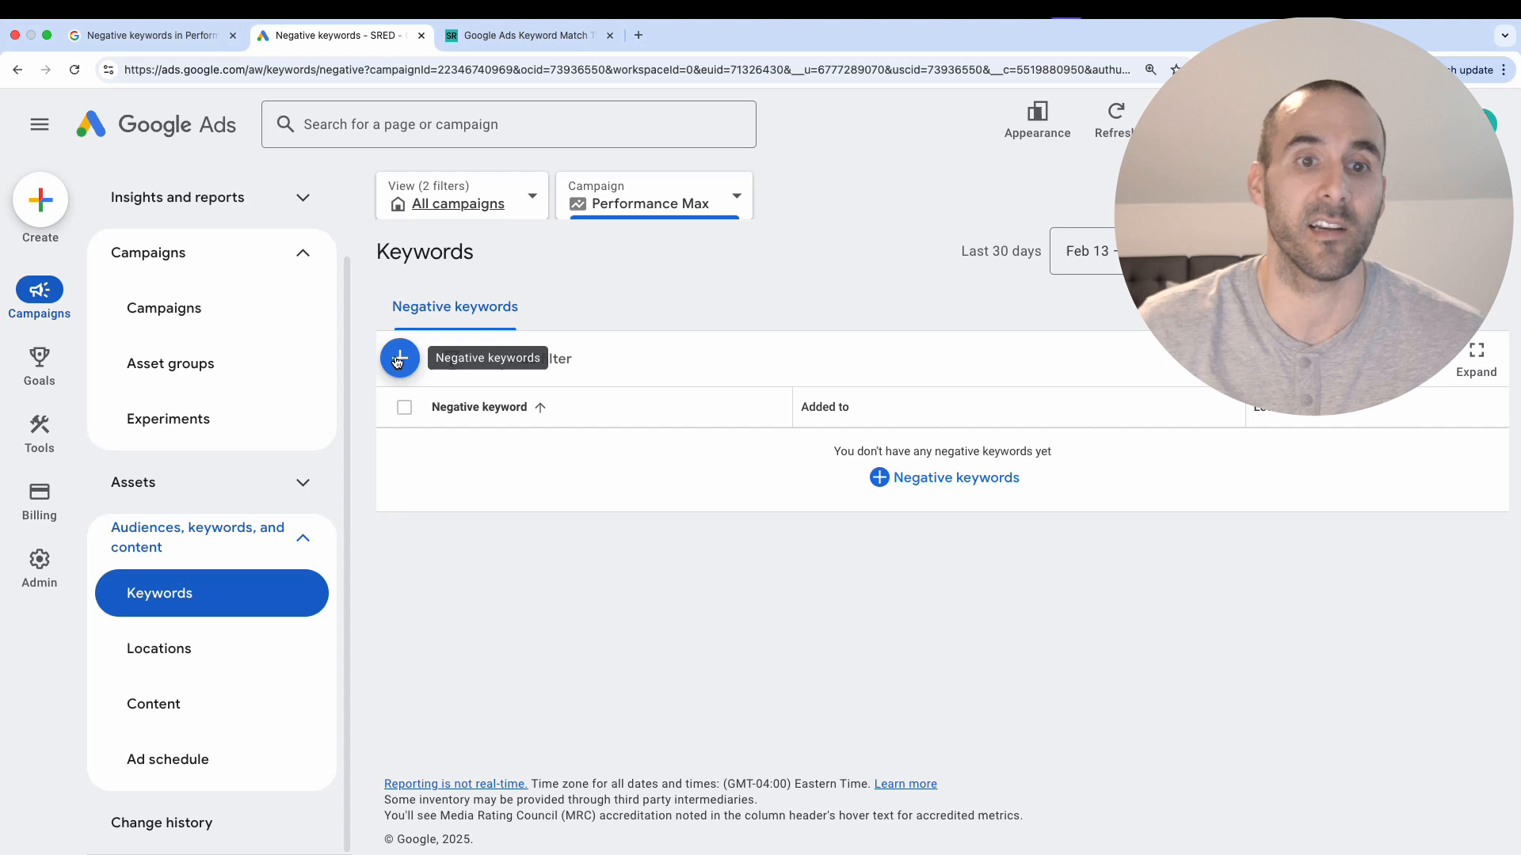
click(399, 358)
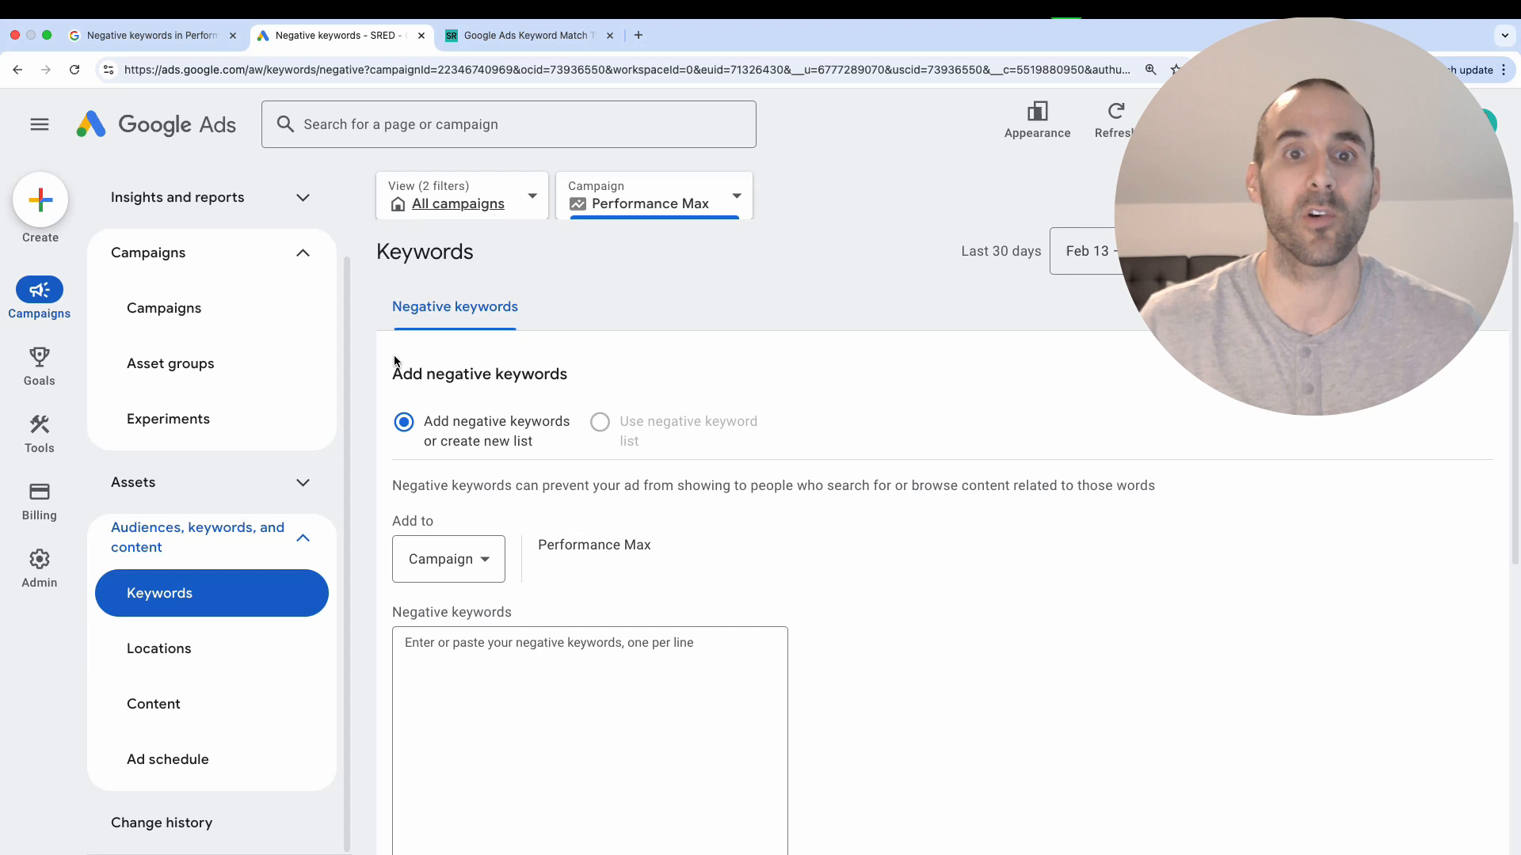
mouse_move(426, 370)
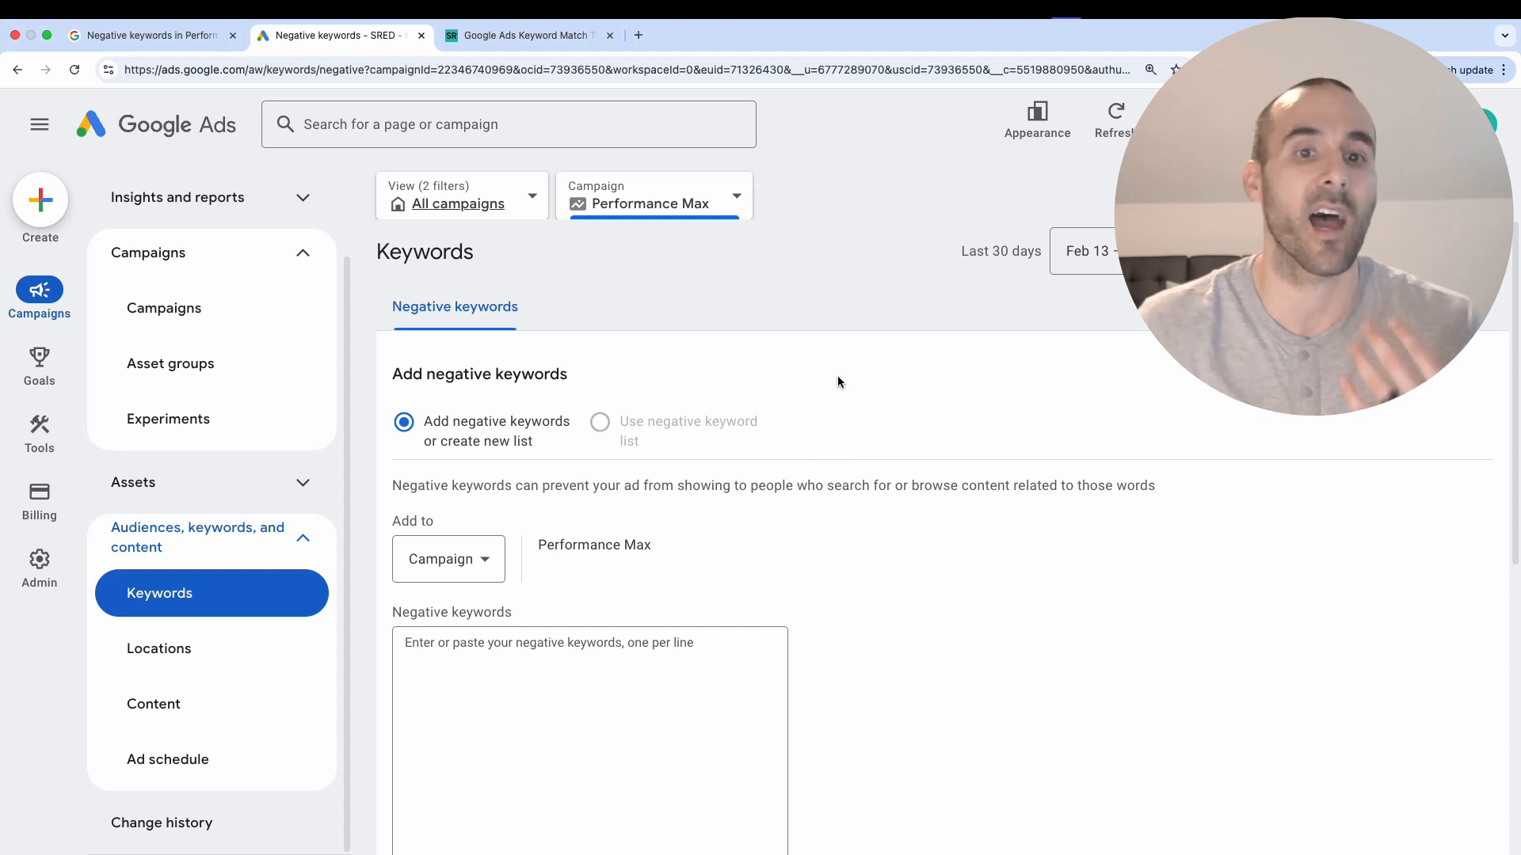
scroll(down, 3)
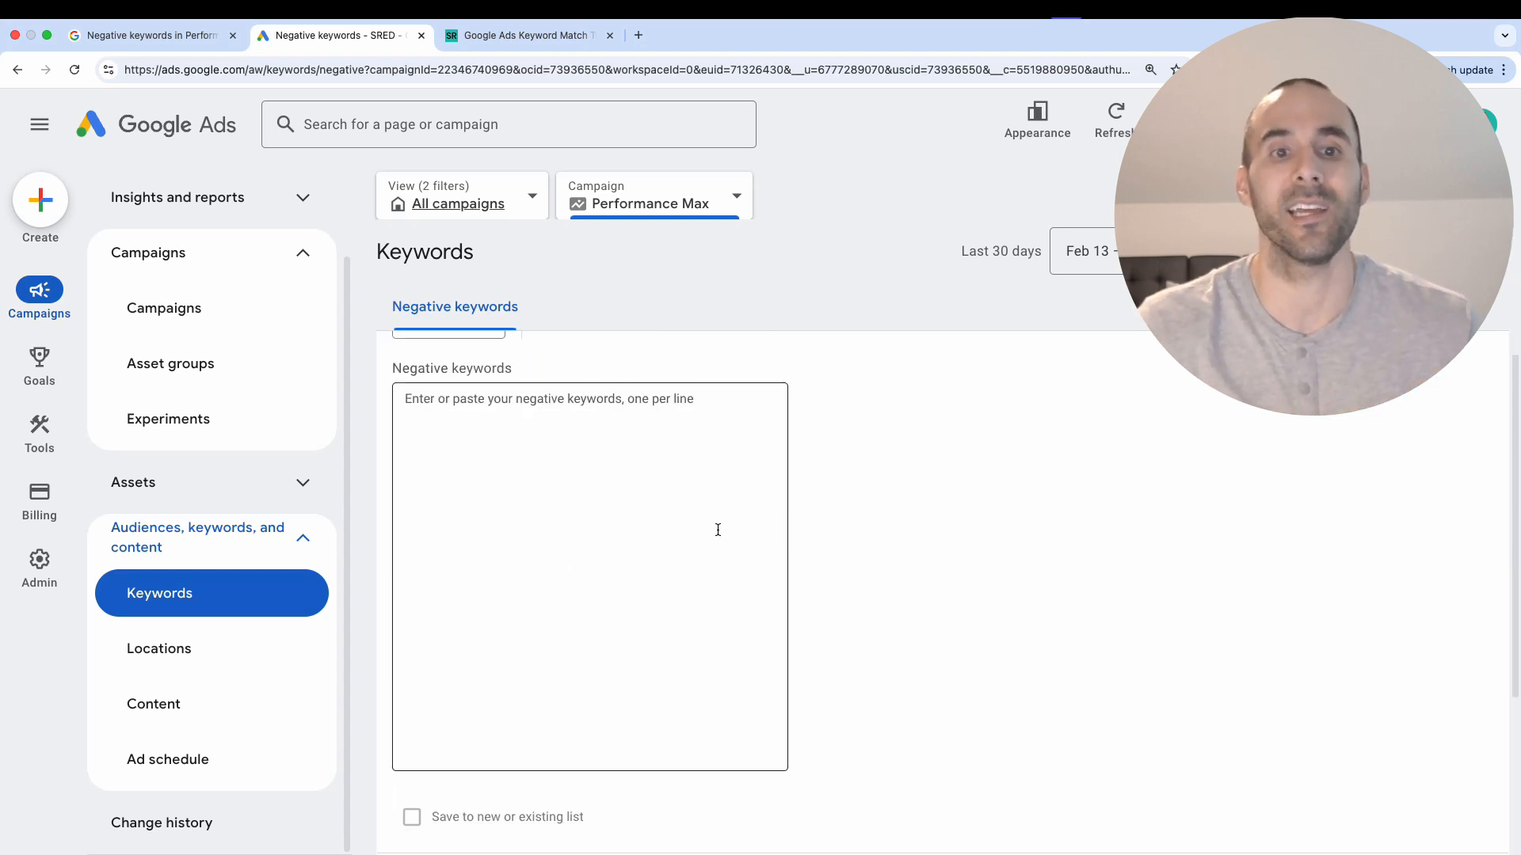
scroll(up, 3)
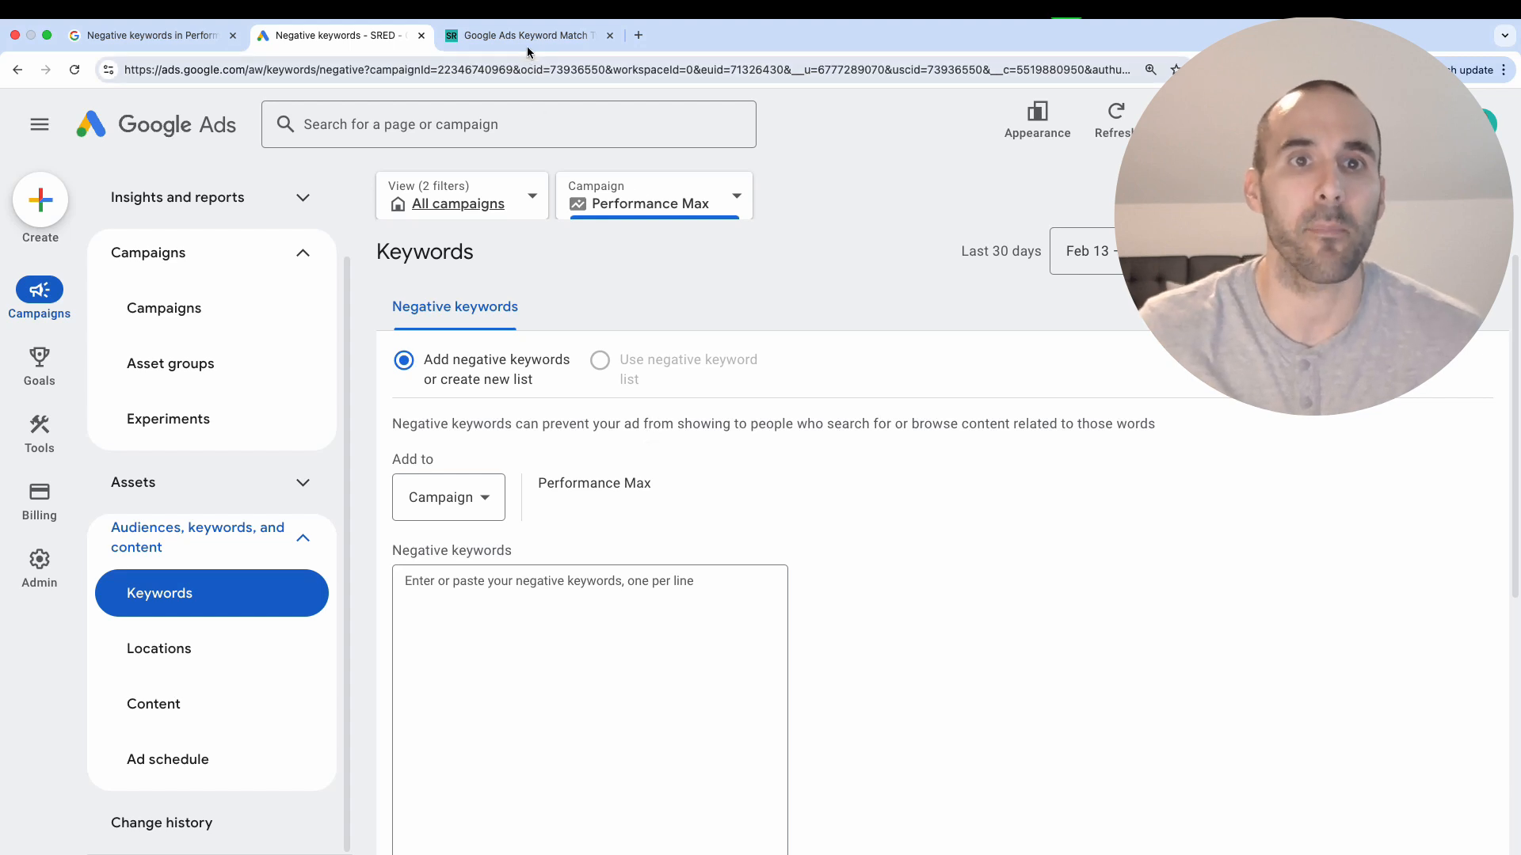
Generate quoted phrase-match versions of 'negatie keyword 1' and 'negative keyword 2' in the generator.
click(529, 35)
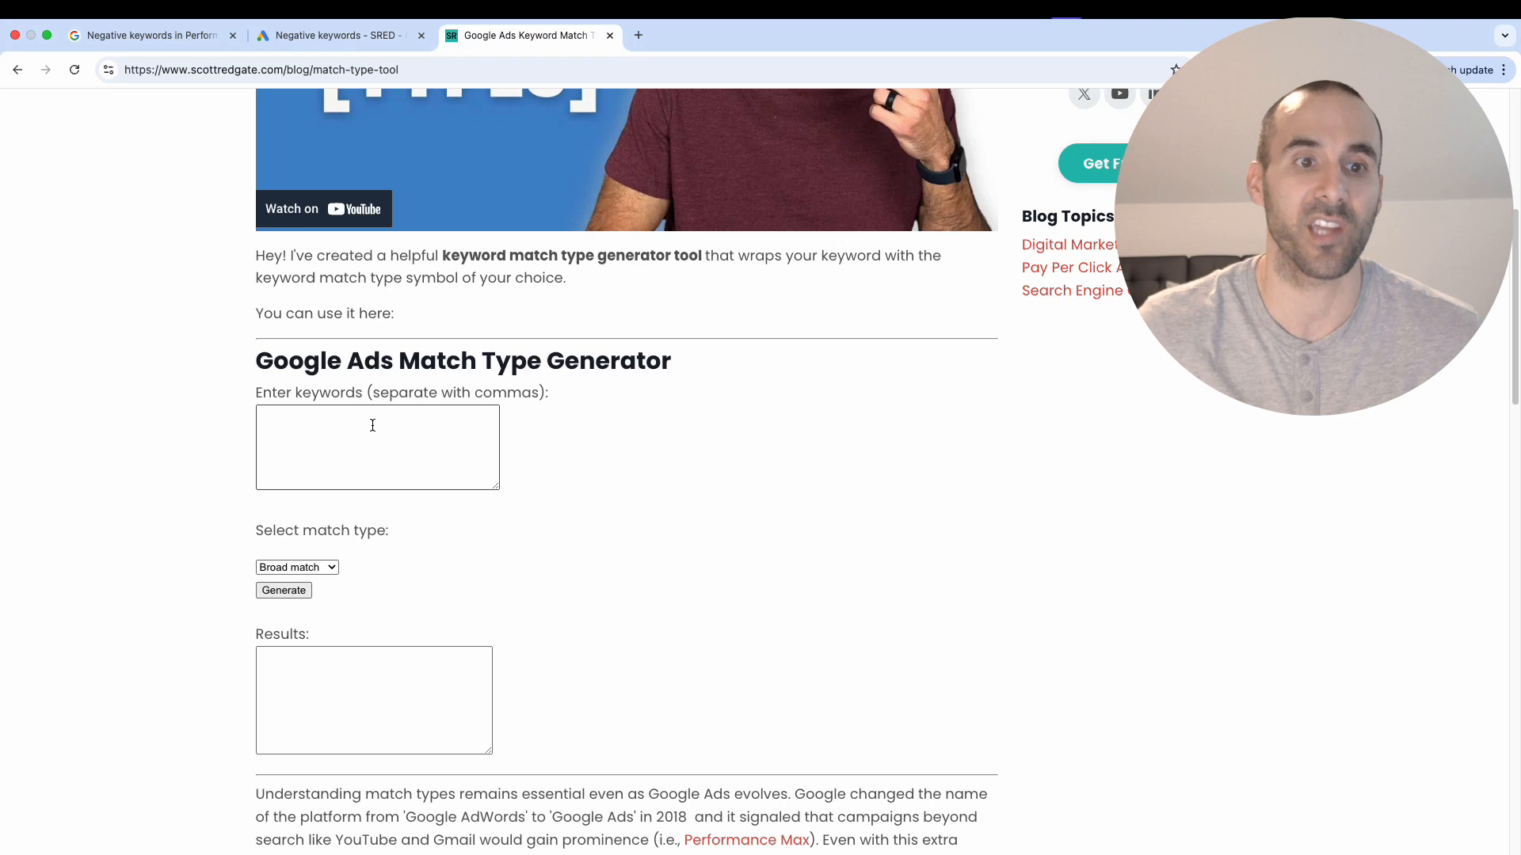
click(377, 447)
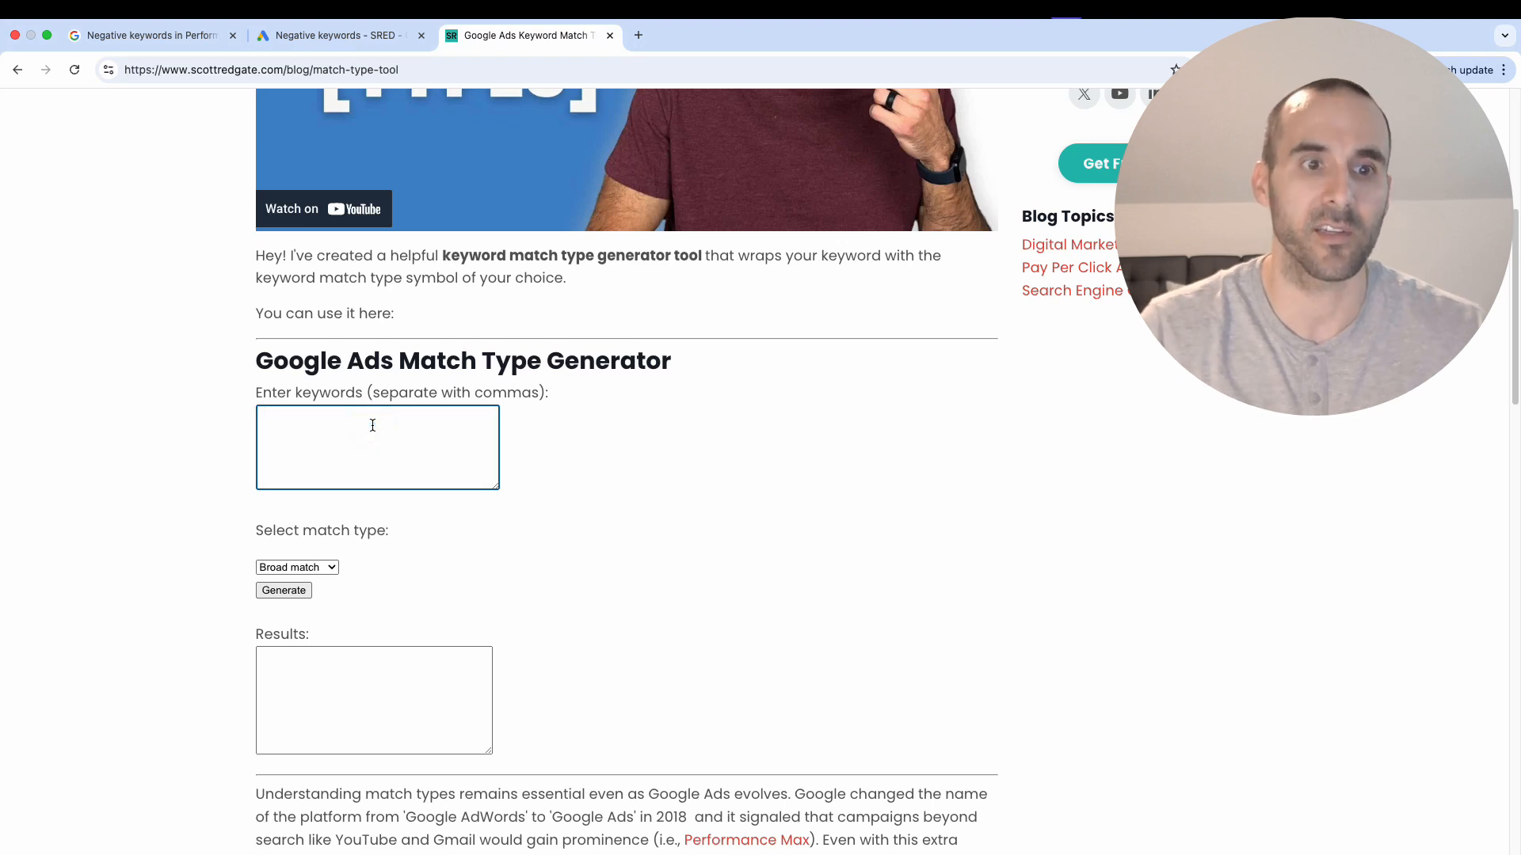
text(negatie keyword 1, negativ)
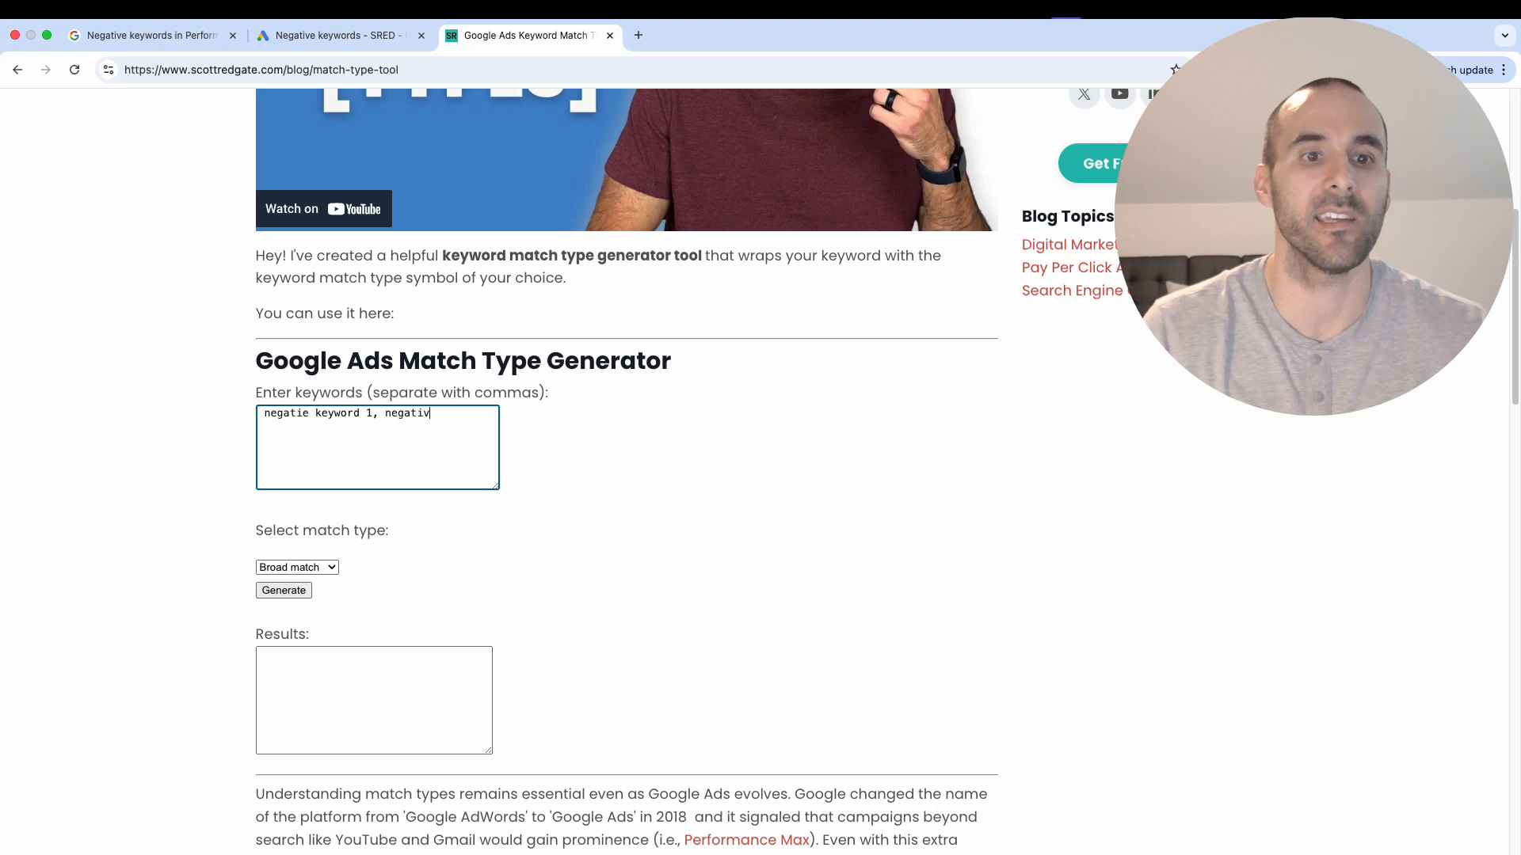
text(e keyword 2)
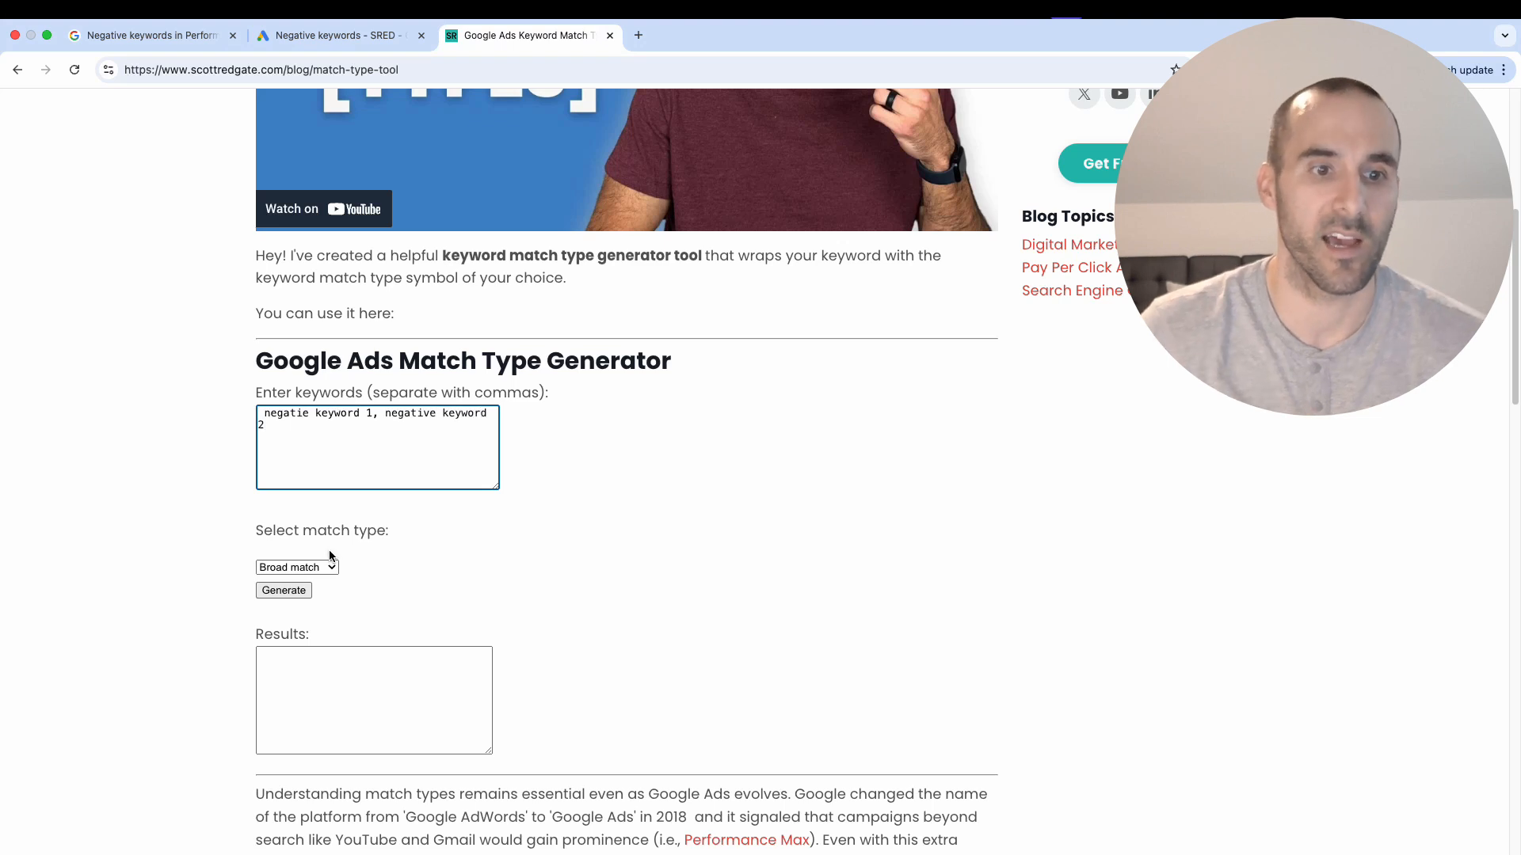
click(296, 567)
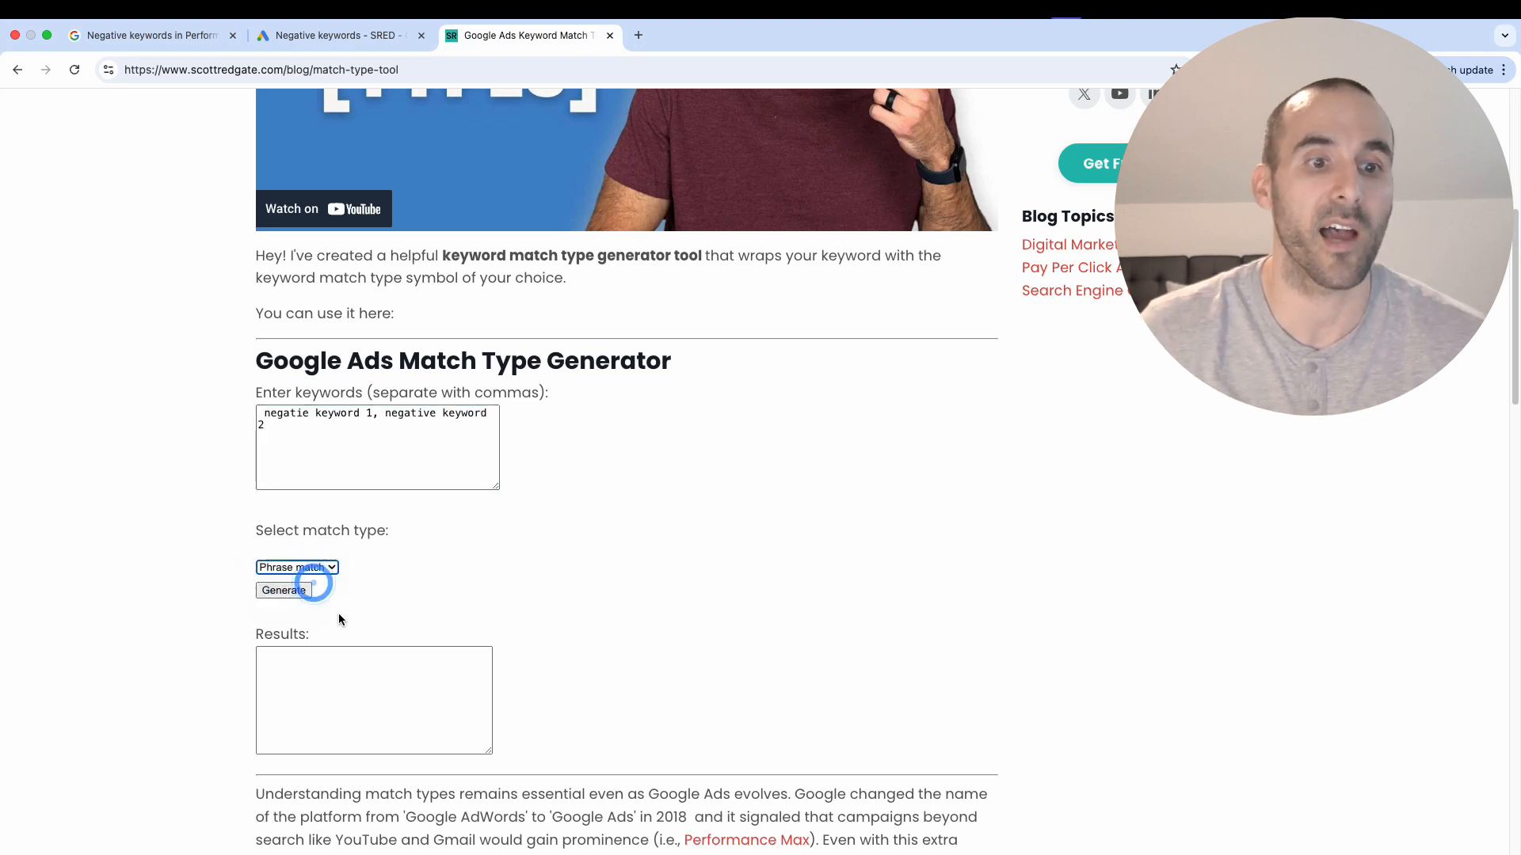
click(282, 590)
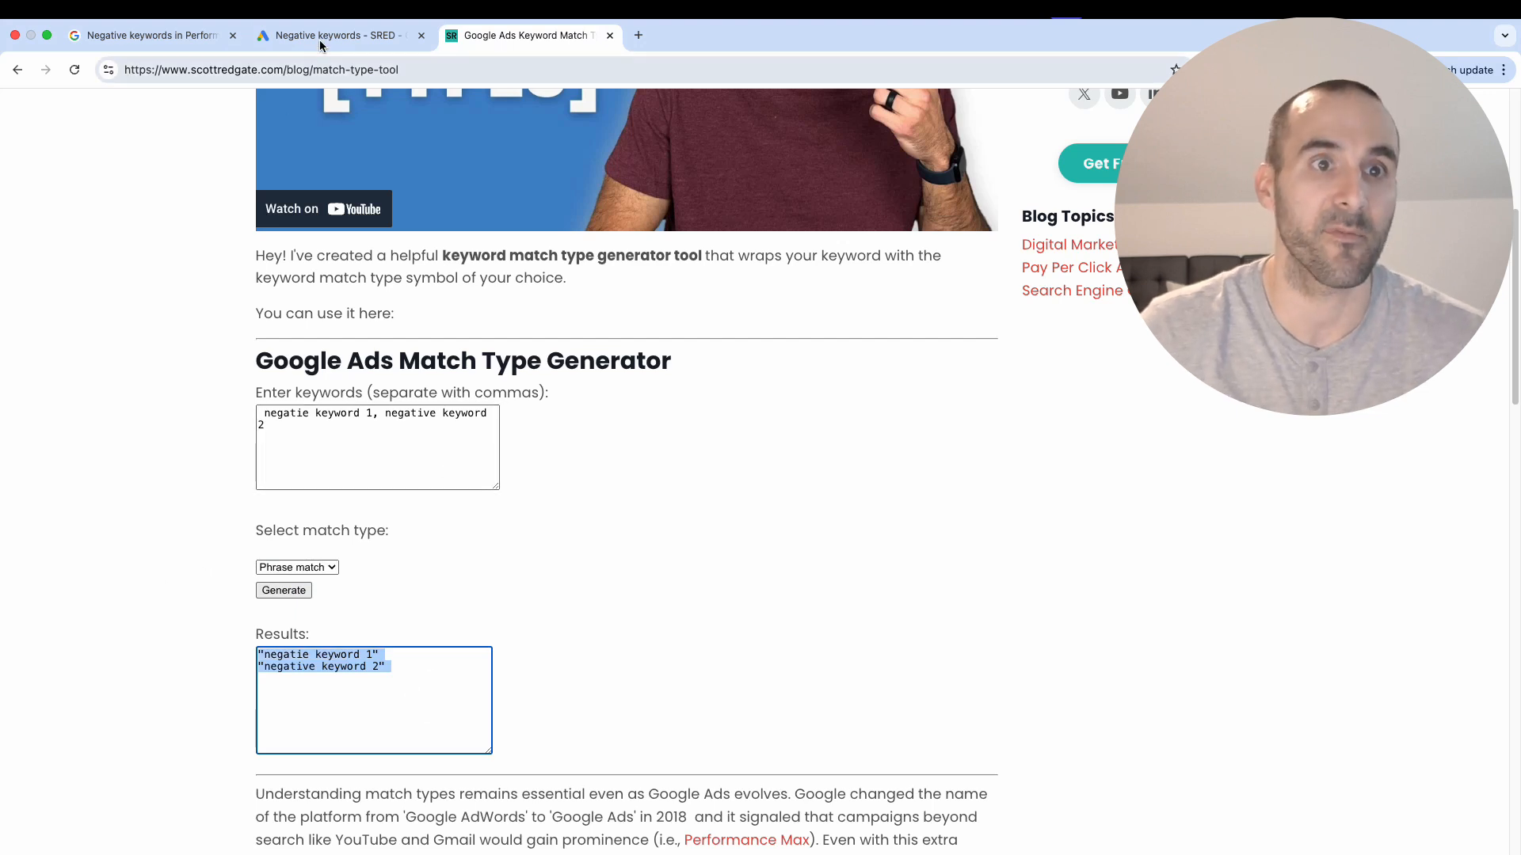
Enter the quoted phrase-match negative keywords into the campaign's form and save them.
click(334, 35)
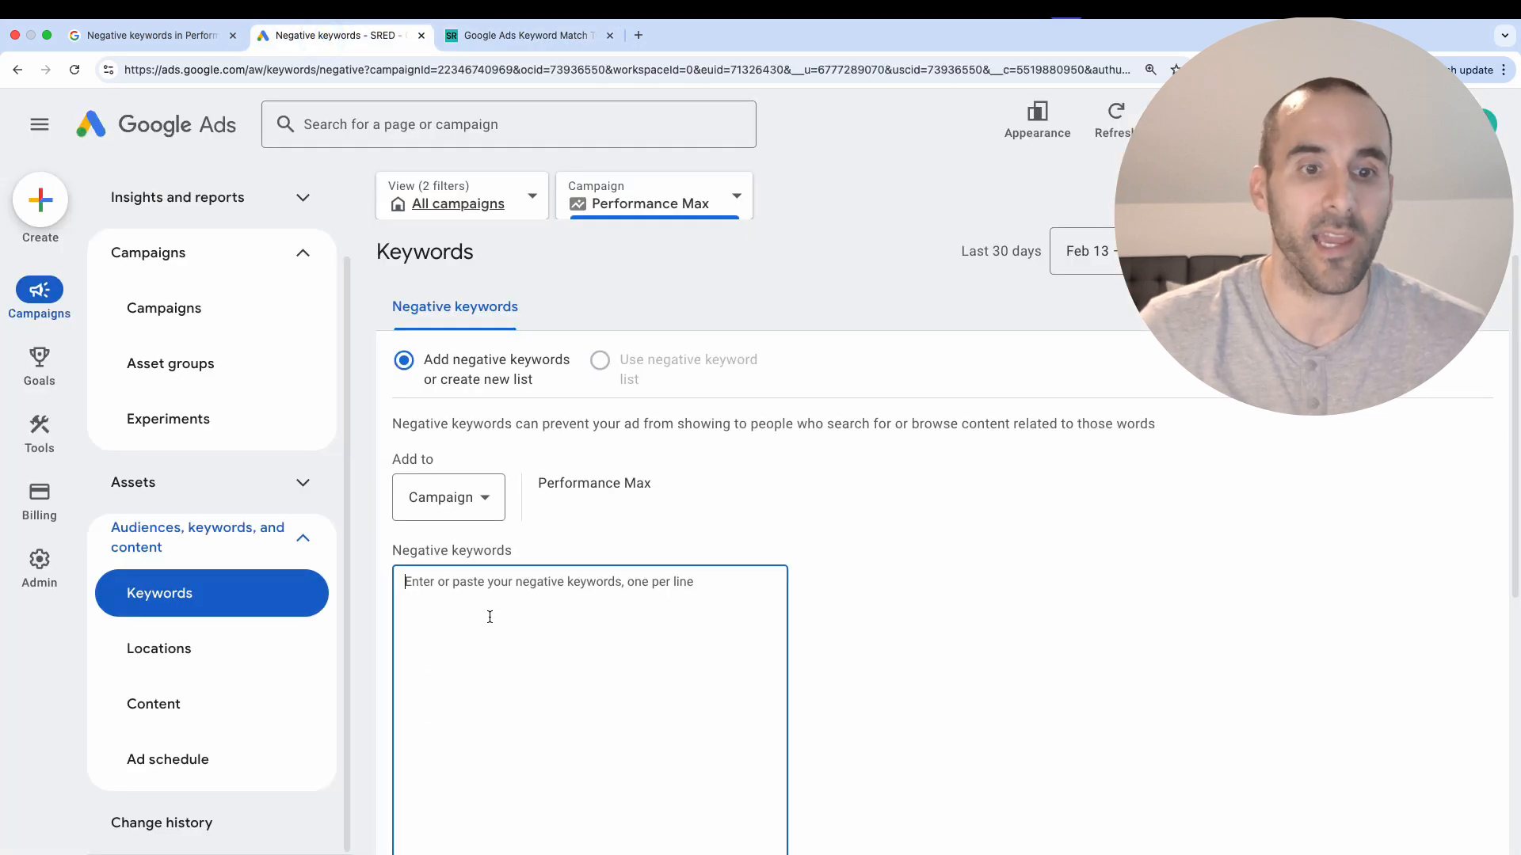
text("negatie keyword 1")
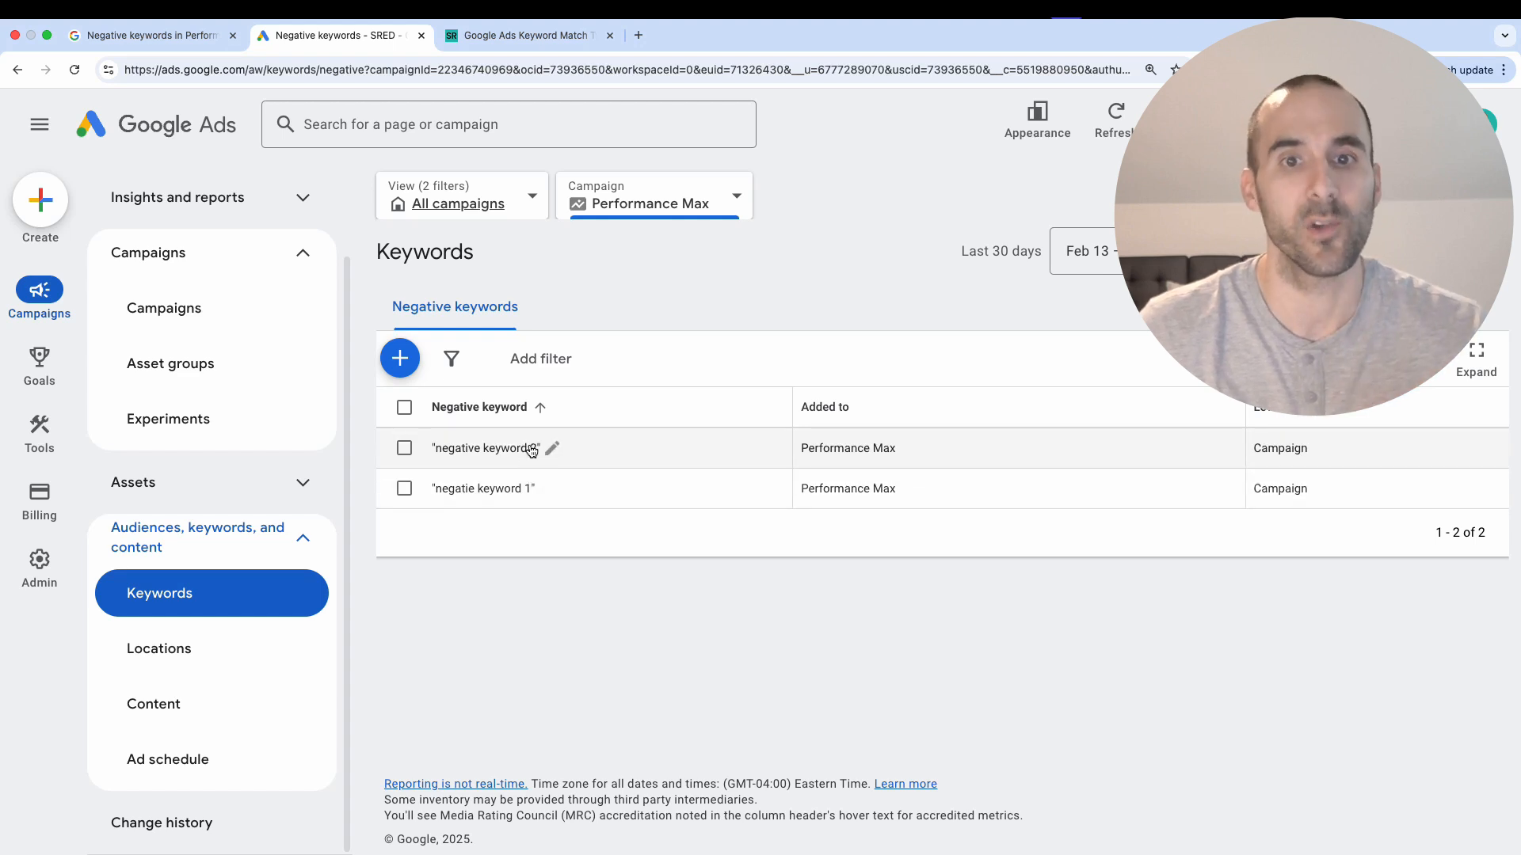
mouse_move(552, 448)
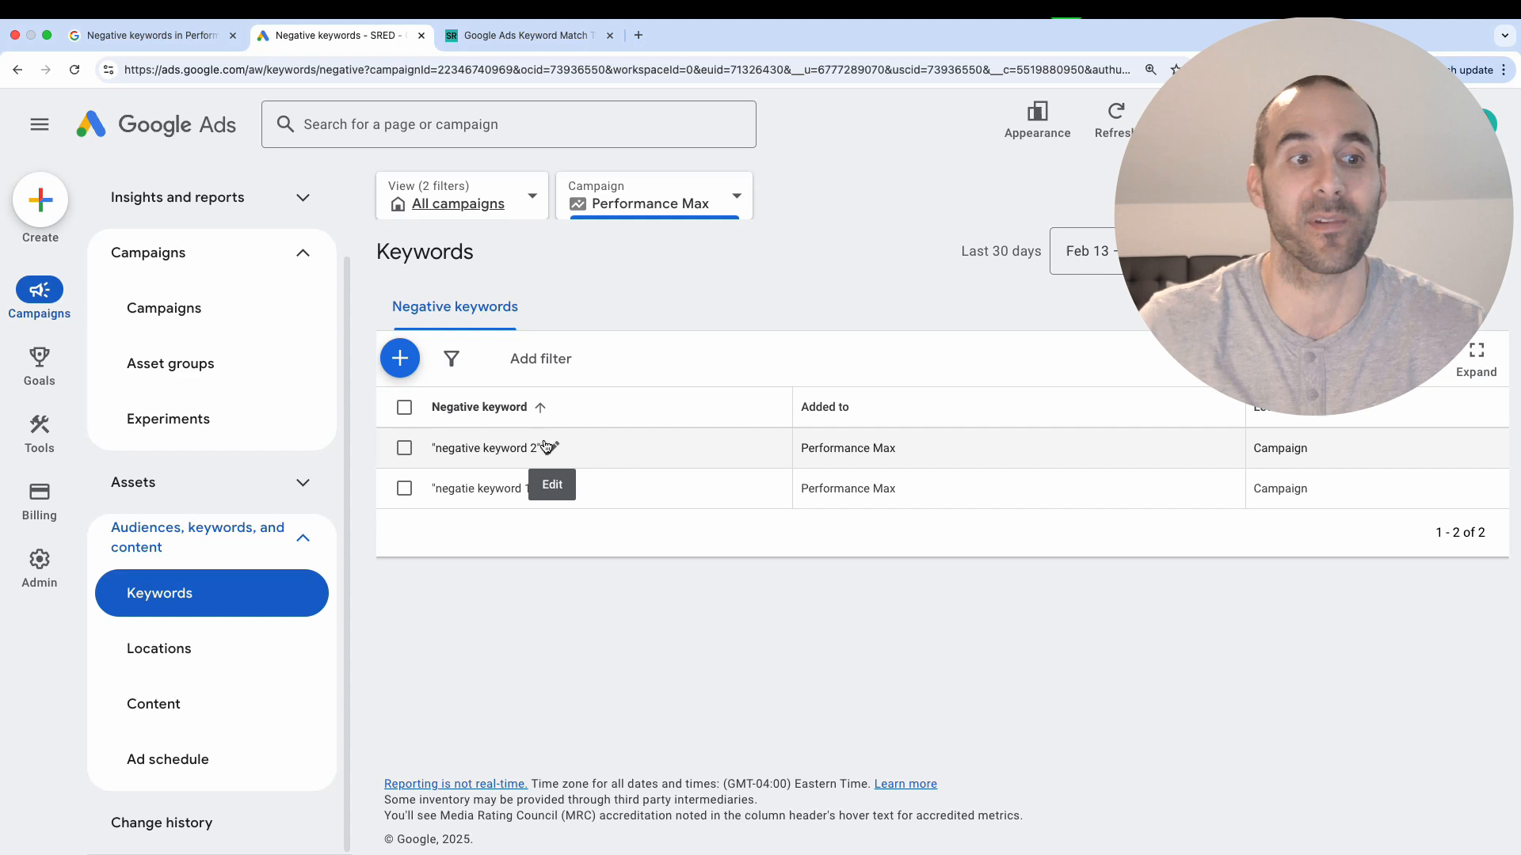
Show the empty account-level negative keywords section in Admin account settings, cancelling the add dialog.
click(38, 494)
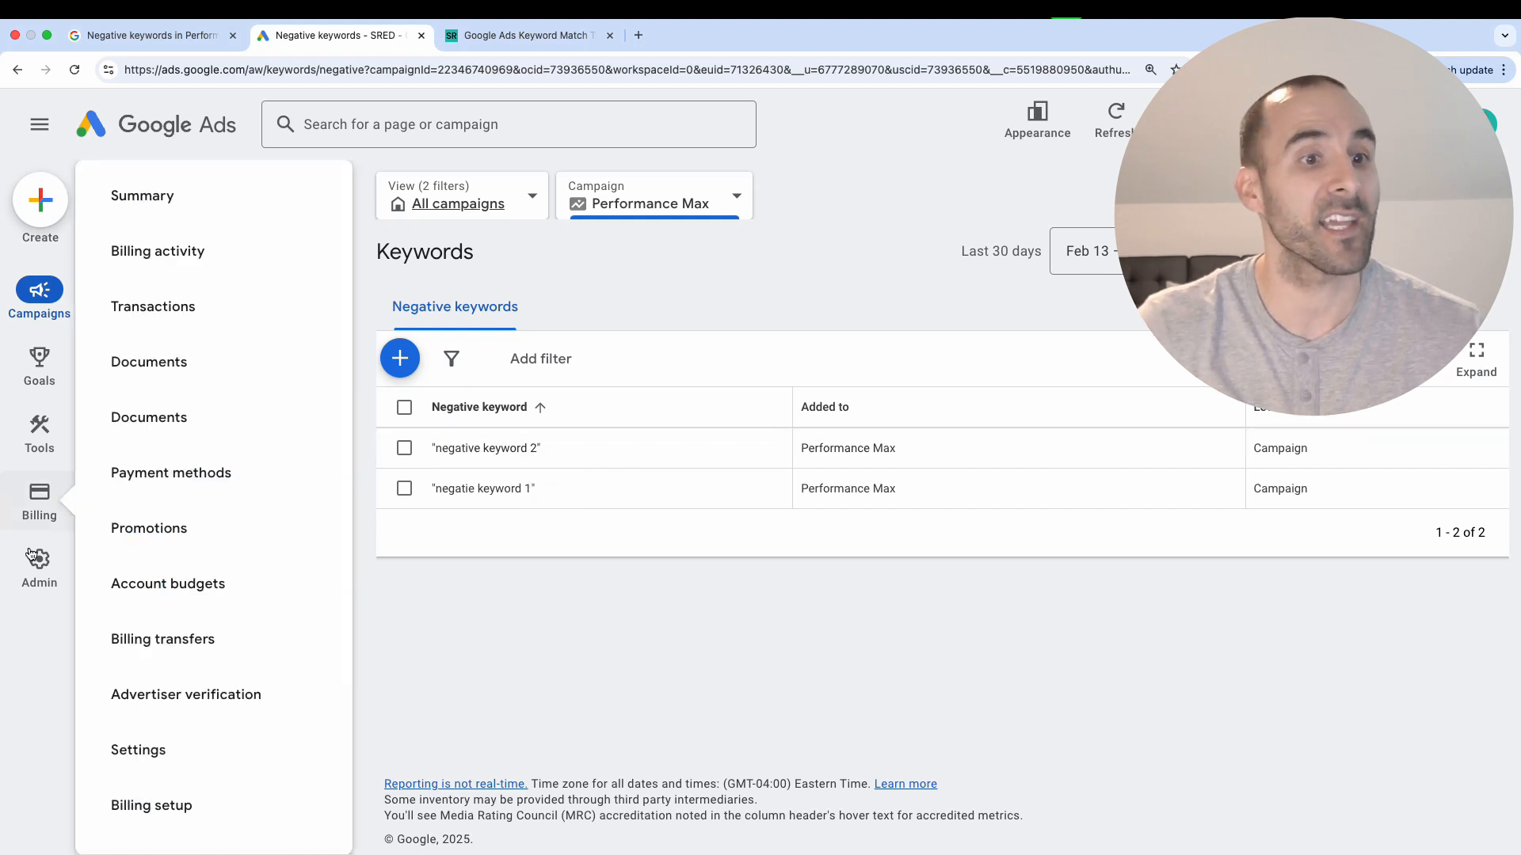
click(38, 567)
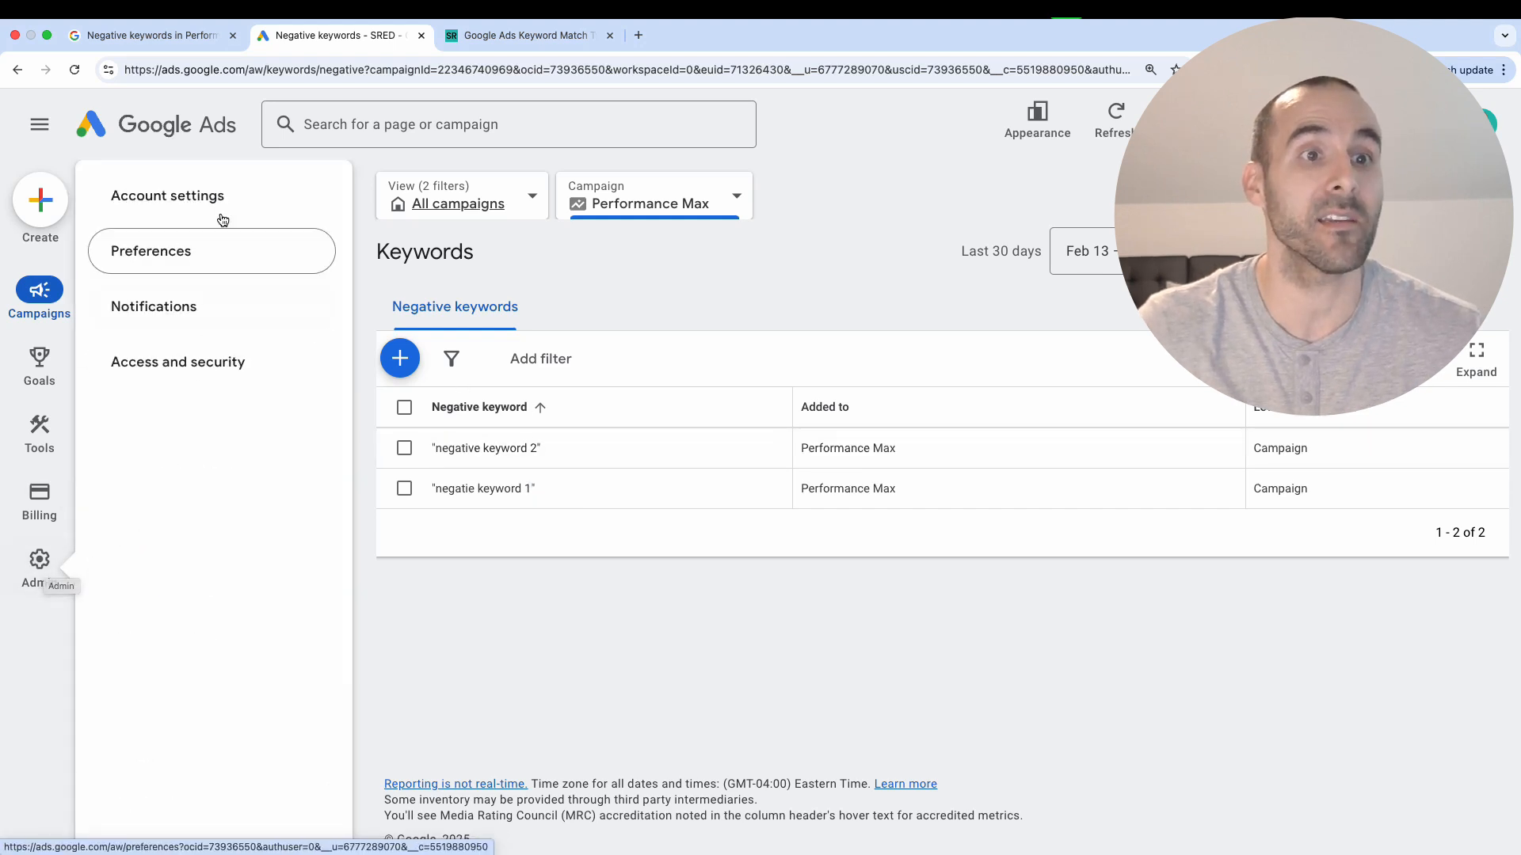
click(166, 195)
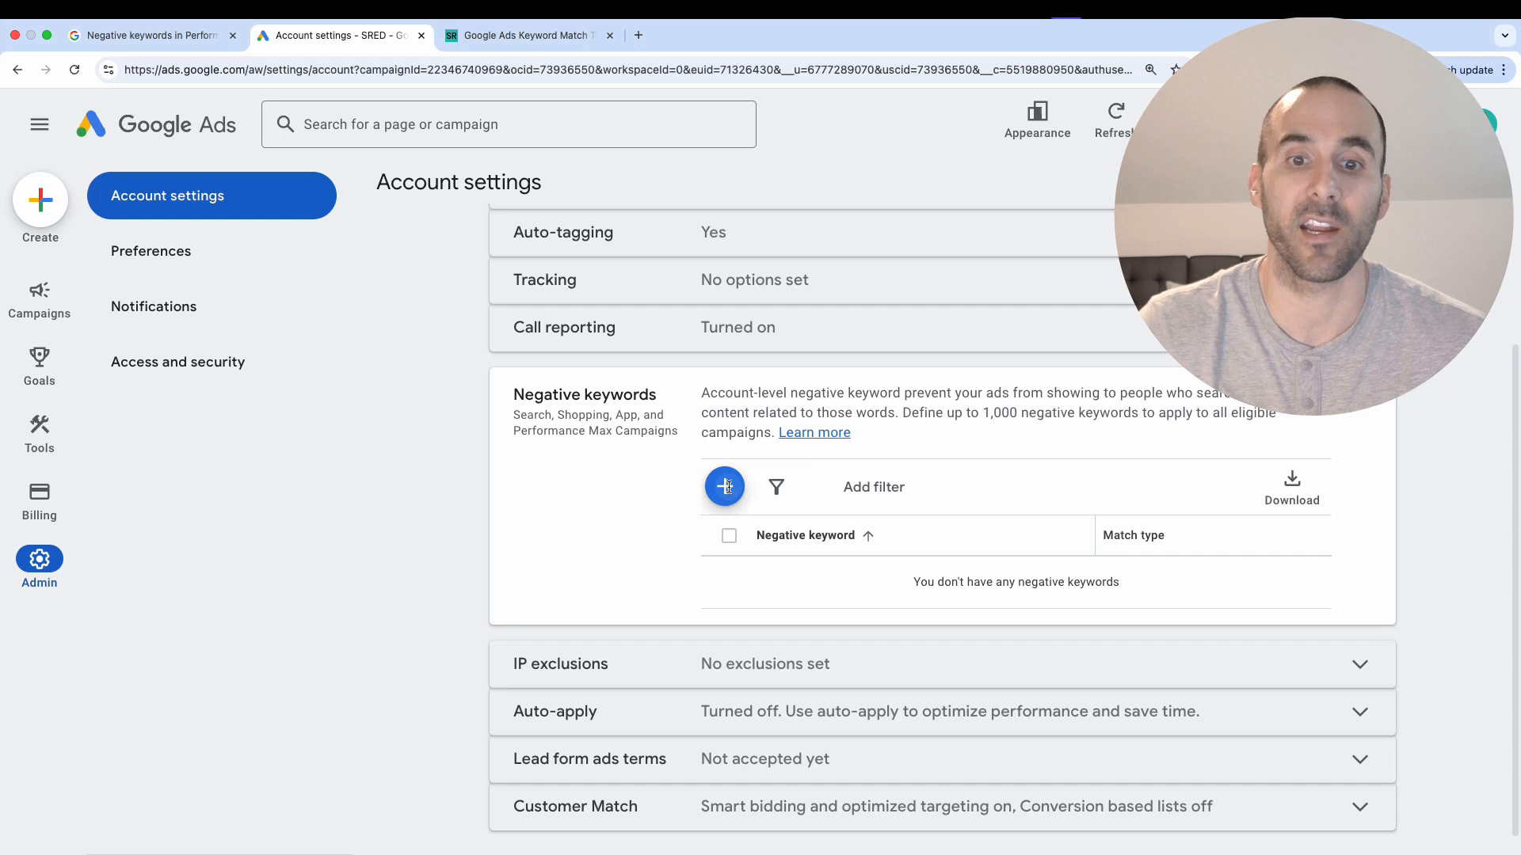
click(724, 487)
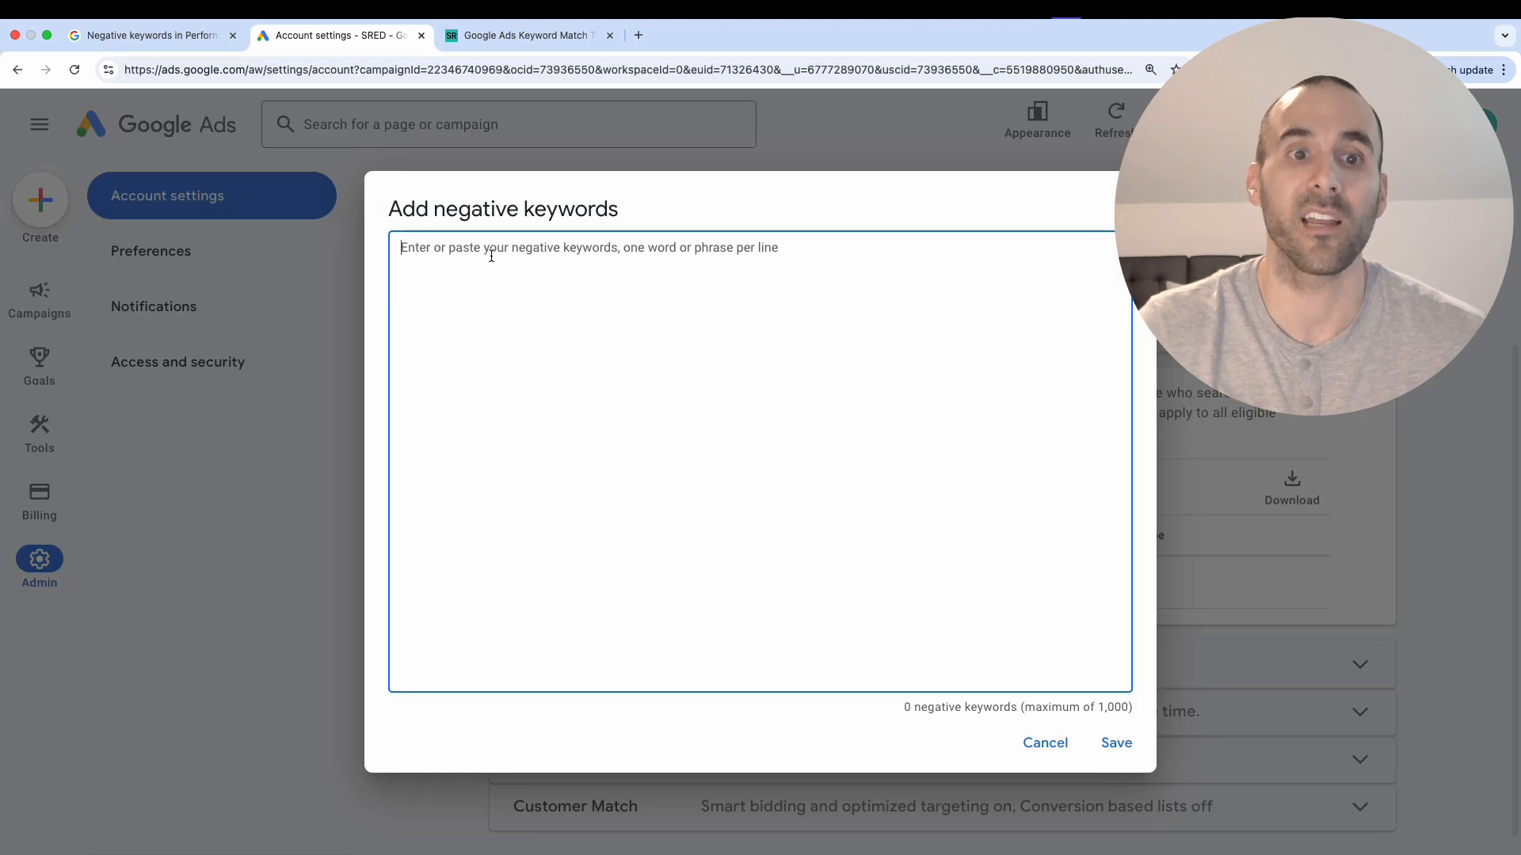
click(1043, 743)
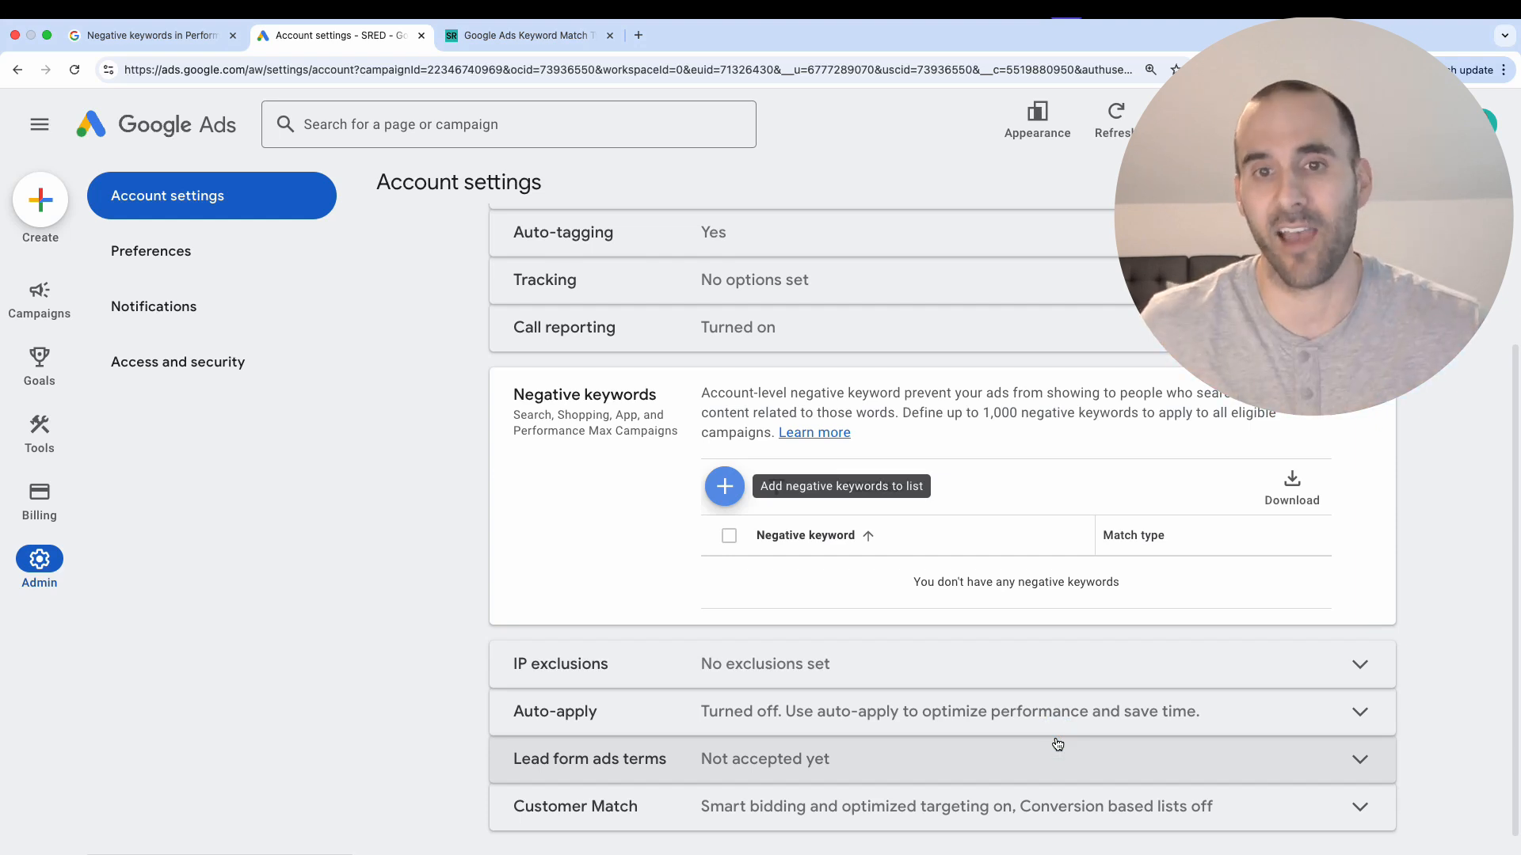
mouse_move(977, 202)
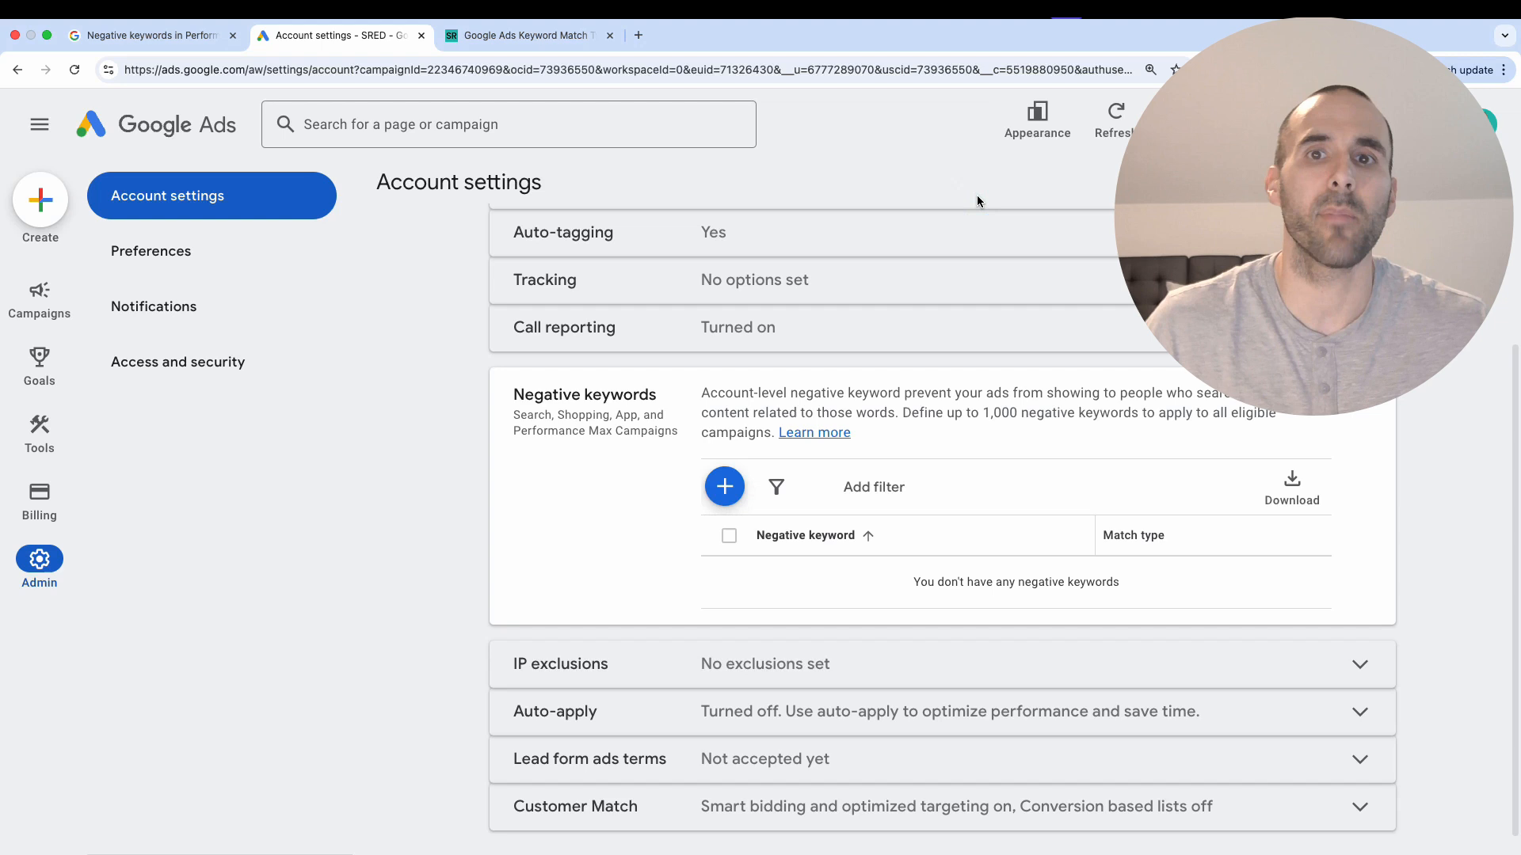